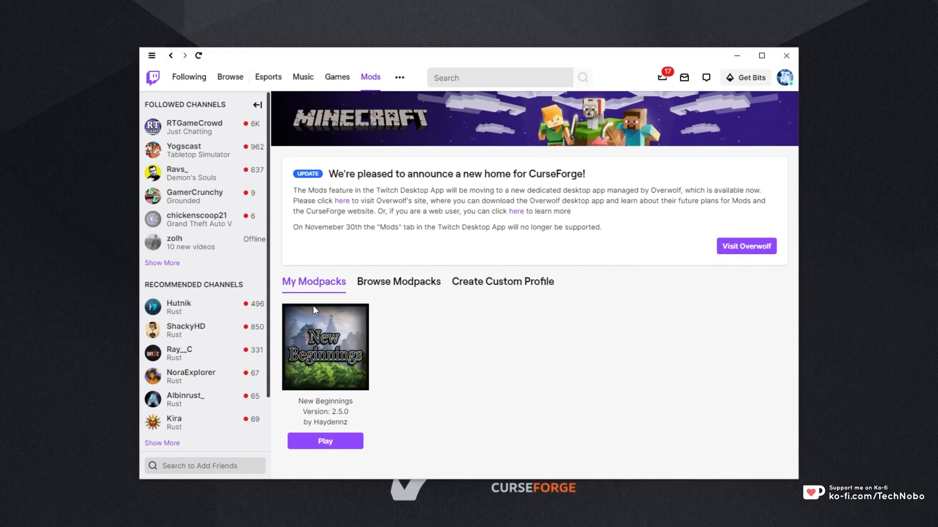
pyautogui.moveTo(535, 312)
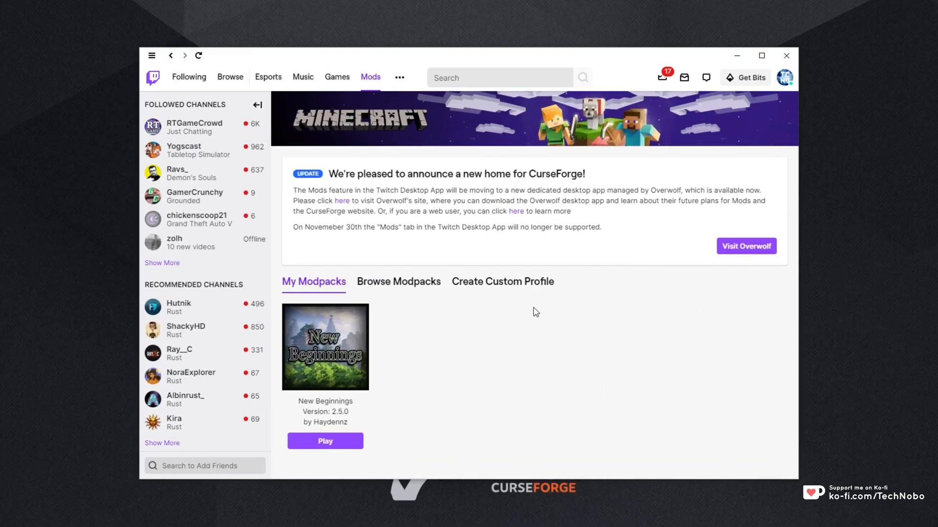
pyautogui.moveTo(515, 250)
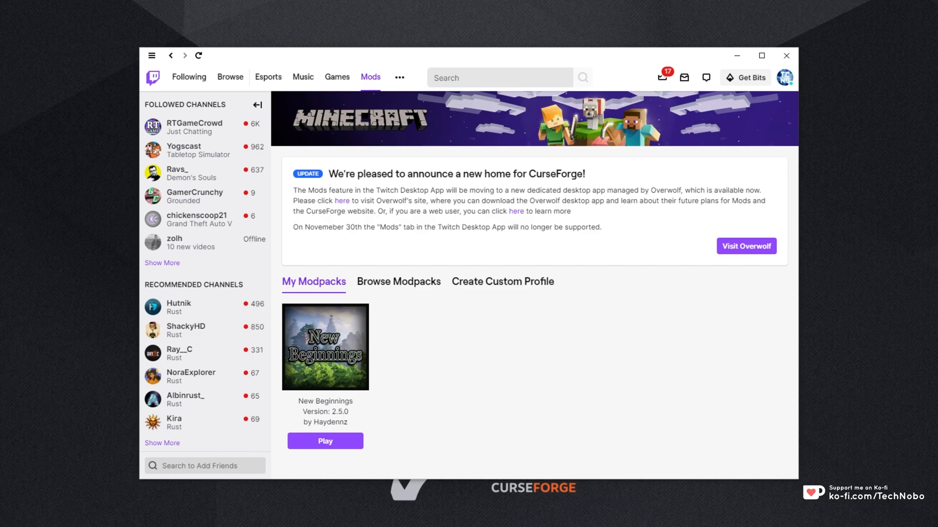
pyautogui.moveTo(378, 58)
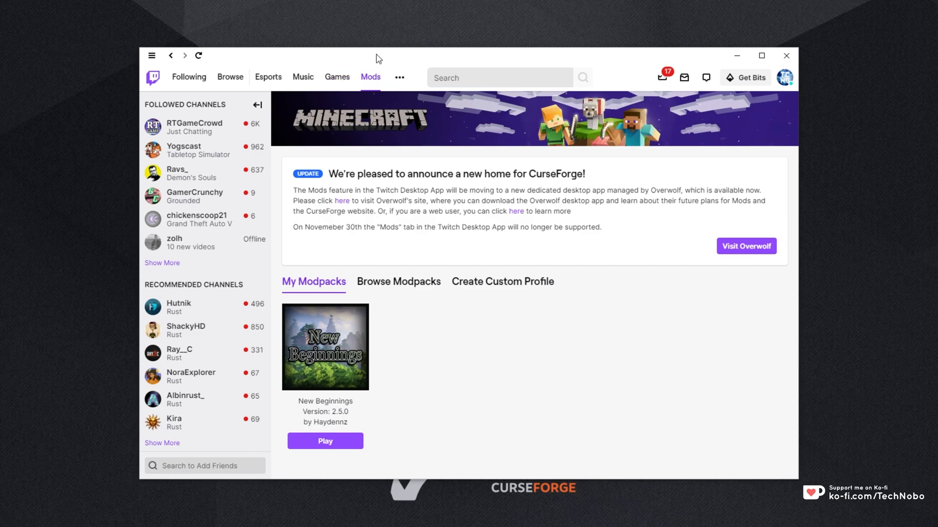
# Step: Launch CurseForge from Overwolf and view its Minecraft modding folder path, then return to Twitch
pyautogui.click(746, 246)
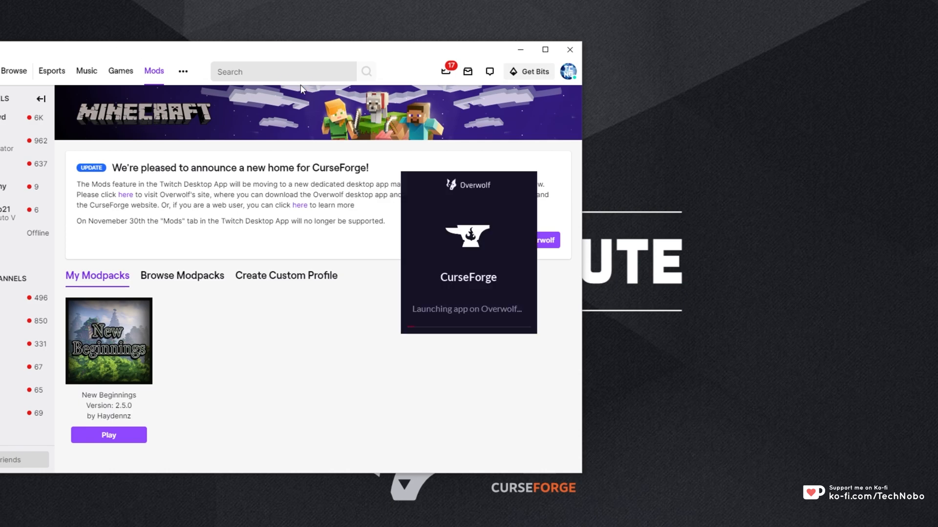
pyautogui.moveTo(499, 237)
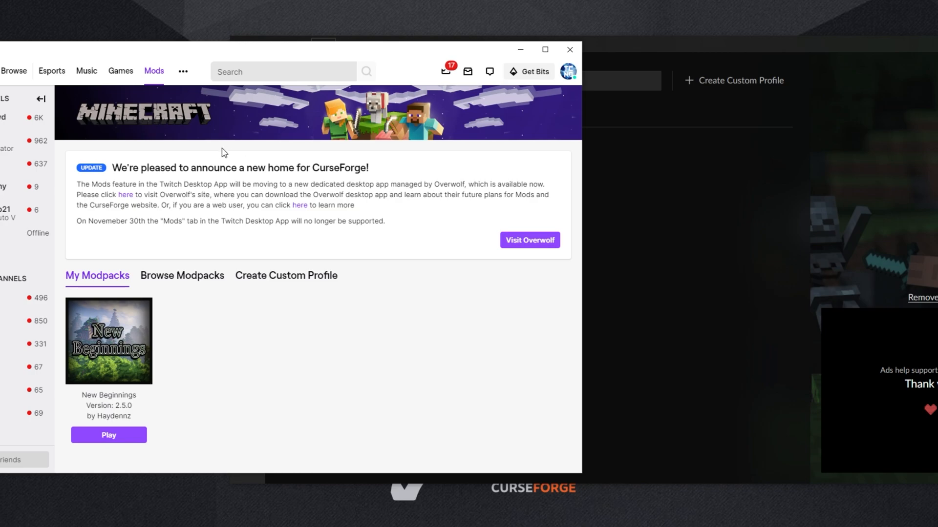
pyautogui.moveTo(134, 226)
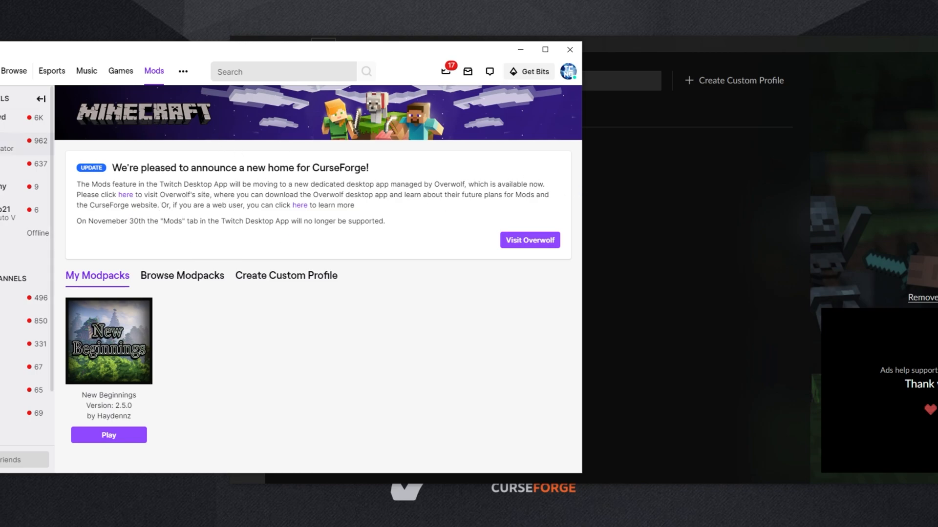
pyautogui.moveTo(282, 203)
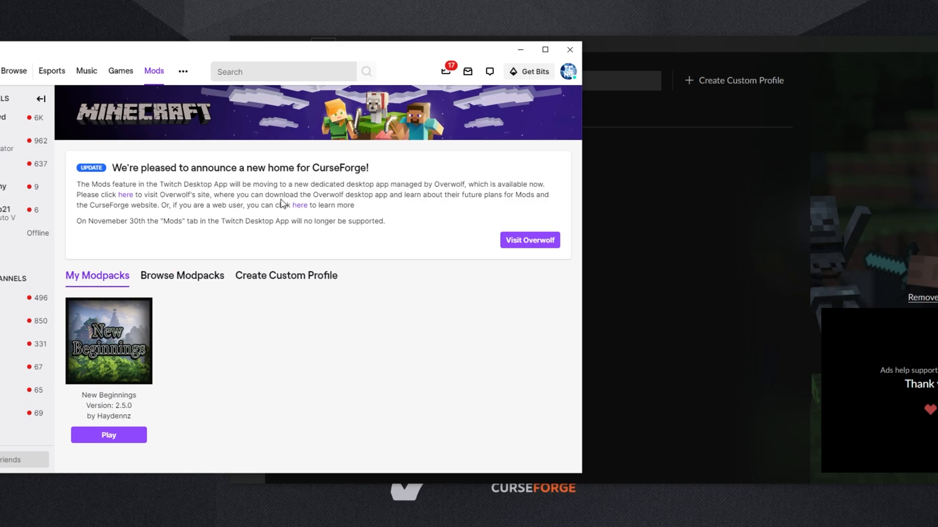
pyautogui.moveTo(685, 258)
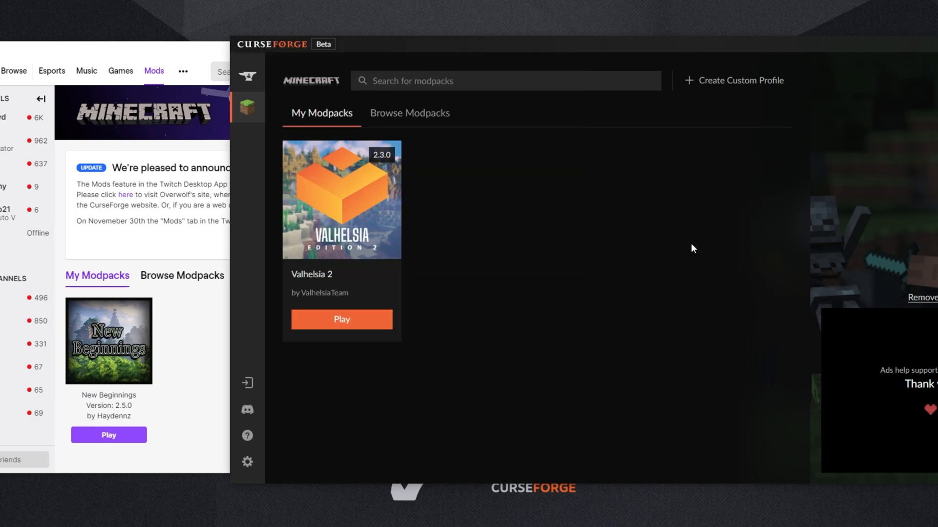
pyautogui.moveTo(685, 249)
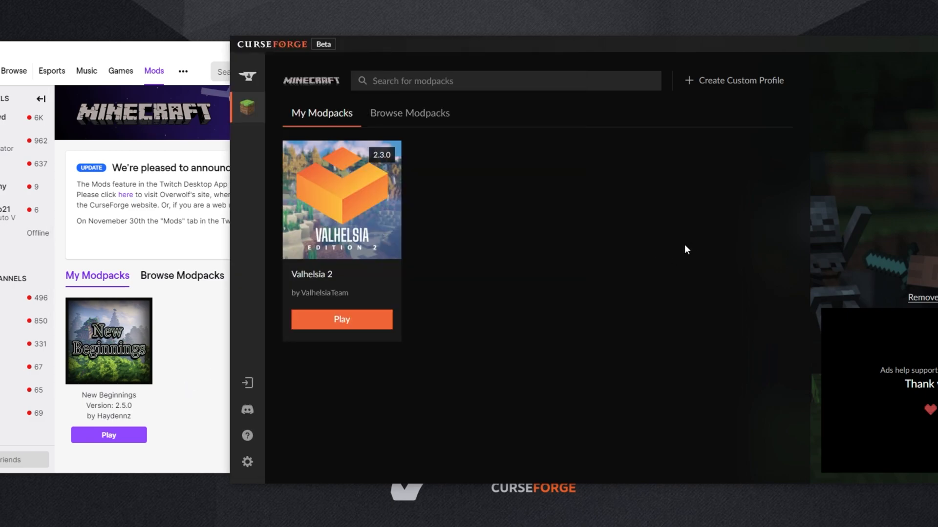
pyautogui.moveTo(554, 172)
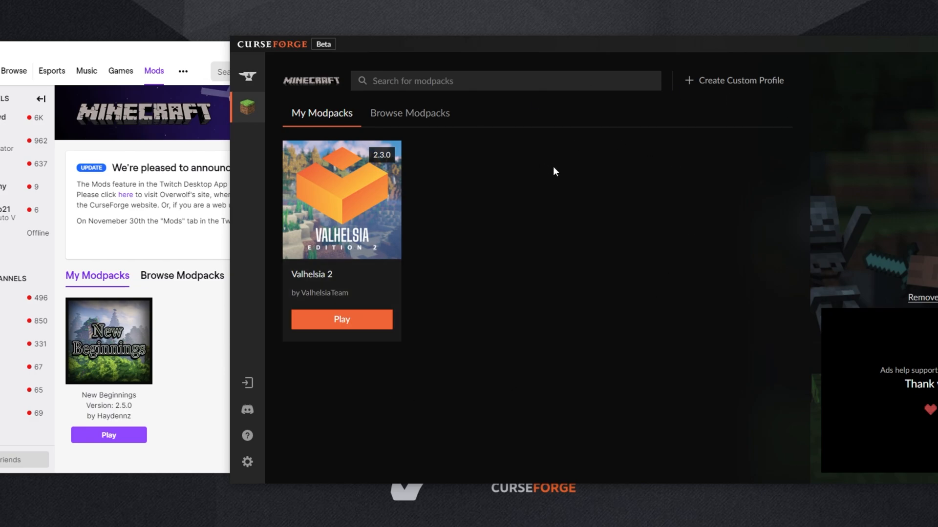
pyautogui.moveTo(523, 167)
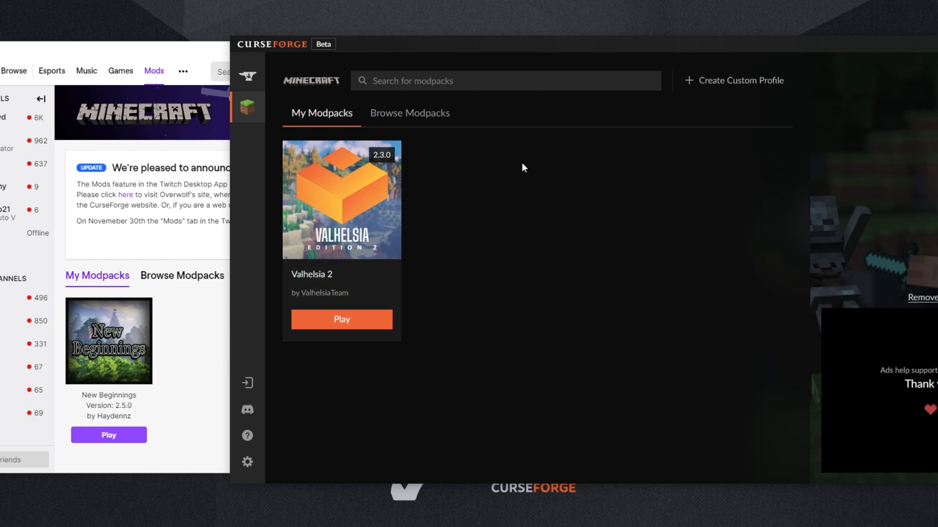
pyautogui.moveTo(496, 175)
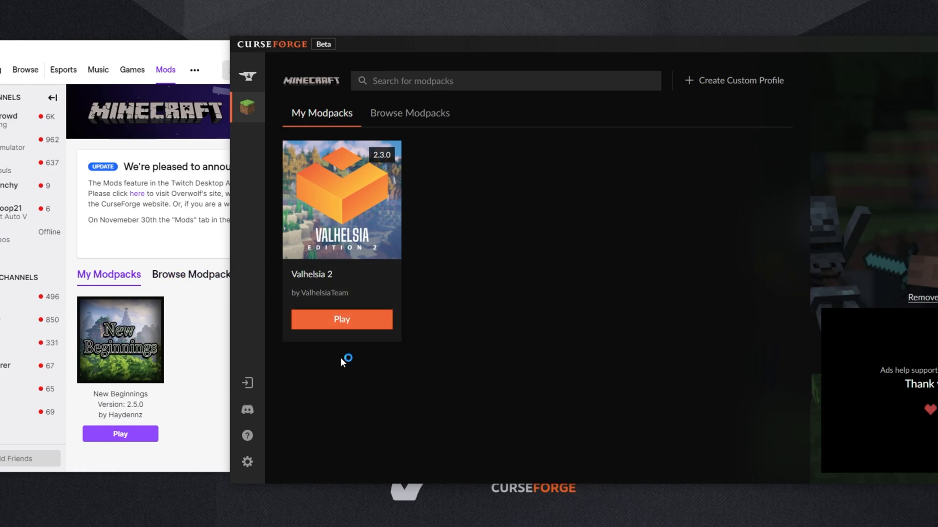
pyautogui.moveTo(579, 217)
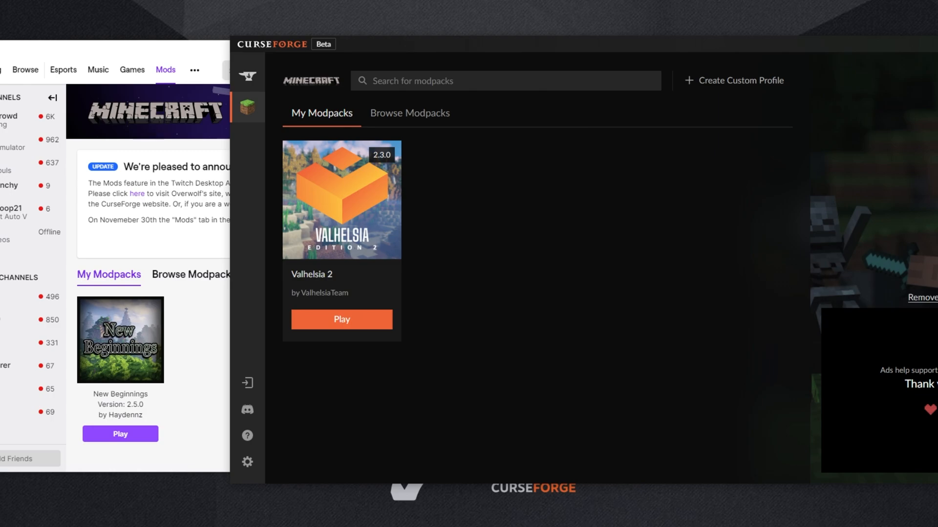
pyautogui.moveTo(450, 228)
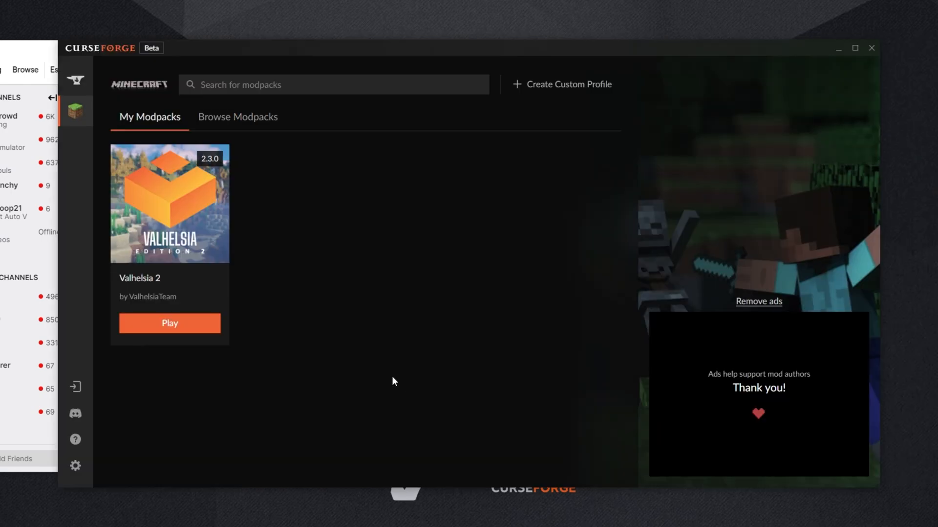
pyautogui.click(74, 466)
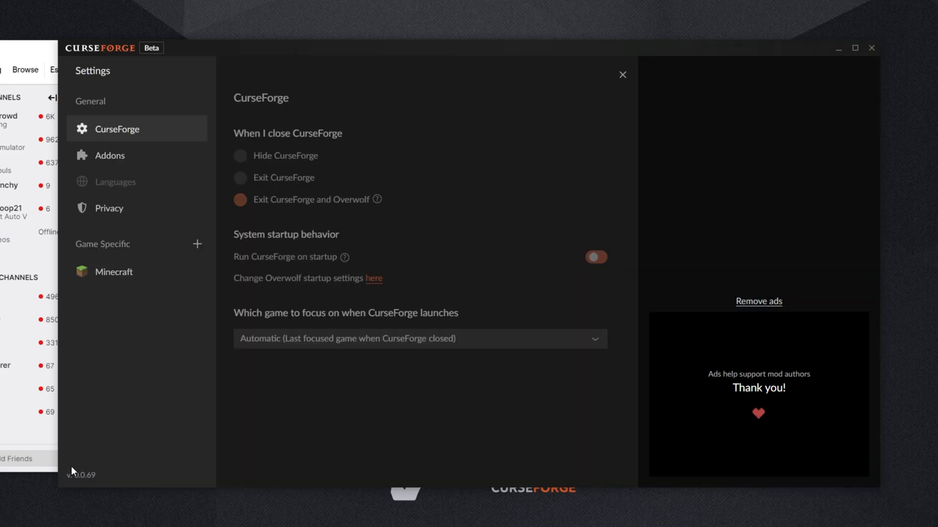
pyautogui.click(113, 271)
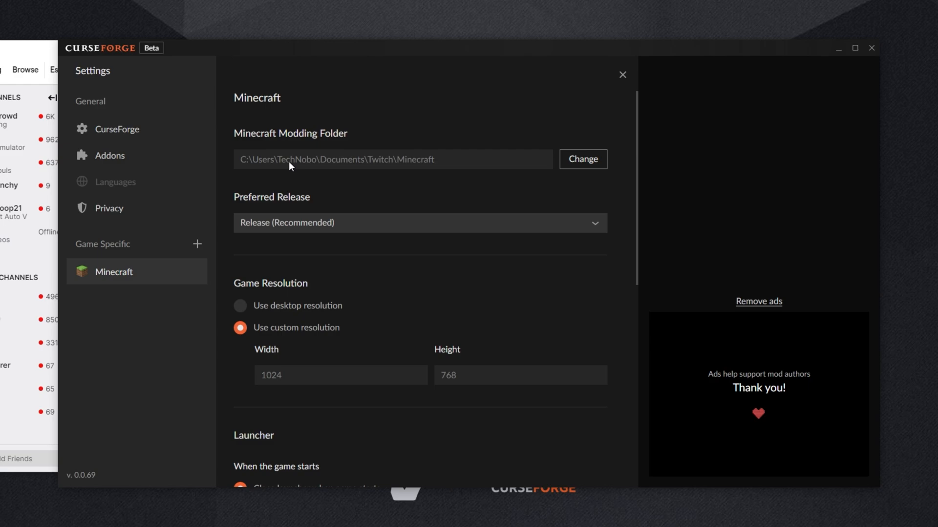
pyautogui.click(621, 75)
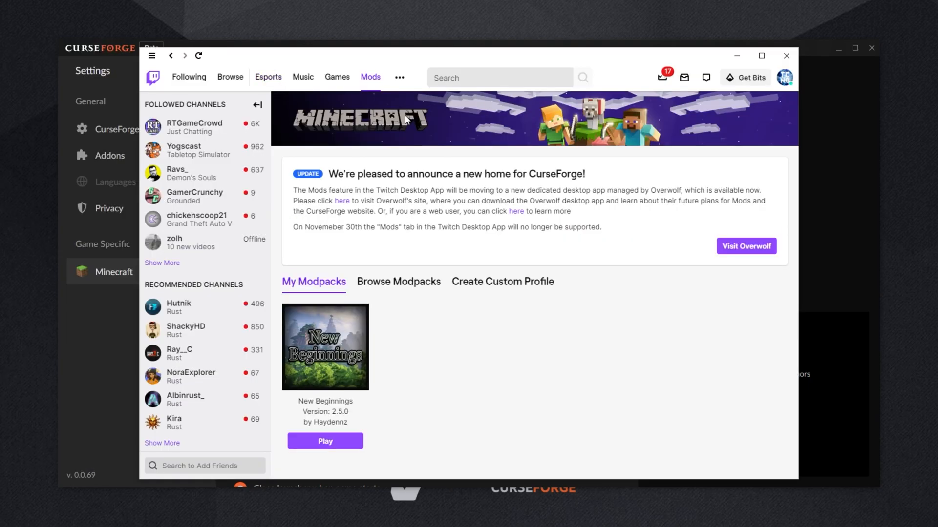
pyautogui.moveTo(783, 77)
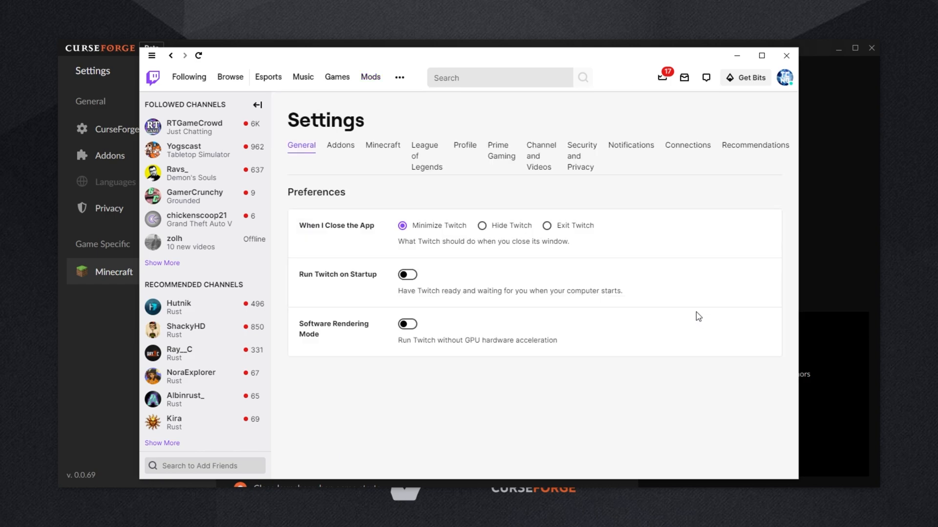
# Step: Bring up the Minecraft settings page in the Twitch app
pyautogui.click(382, 144)
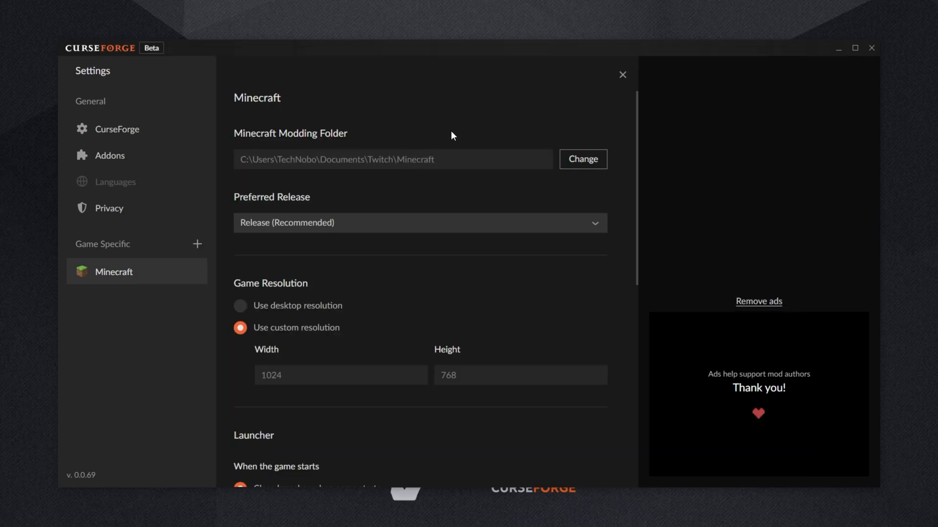
pyautogui.moveTo(310, 163)
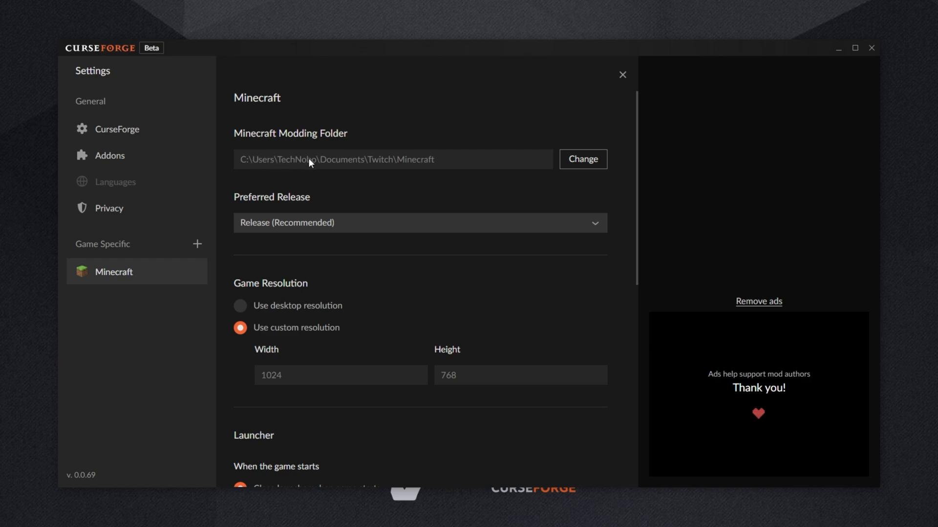
pyautogui.moveTo(449, 166)
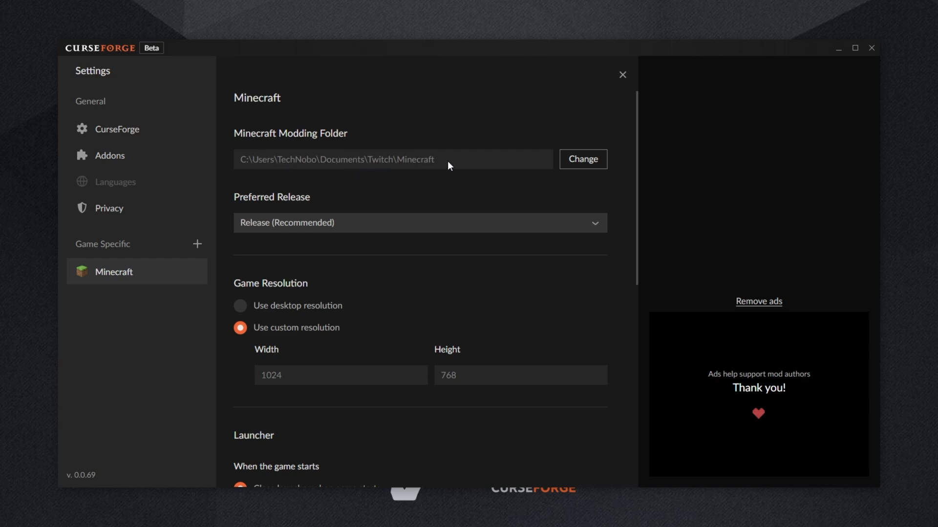
pyautogui.moveTo(450, 166)
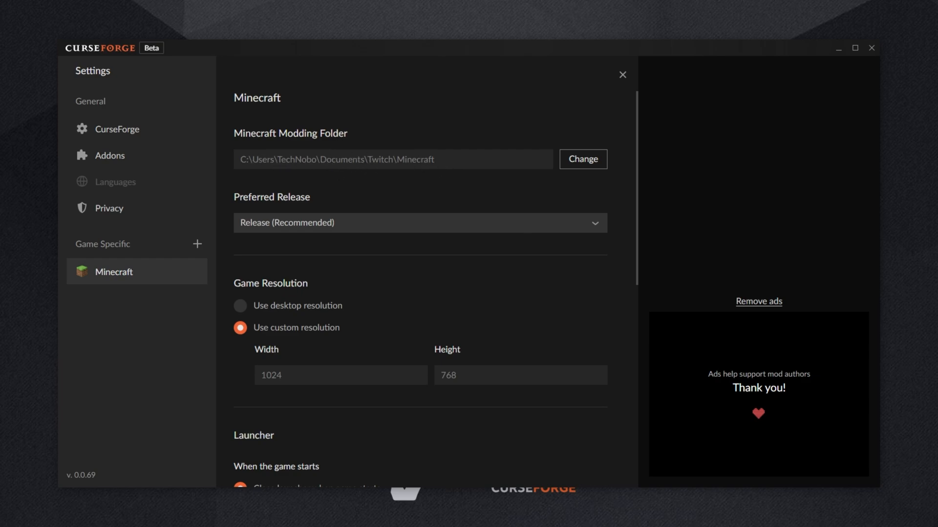
pyautogui.moveTo(343, 152)
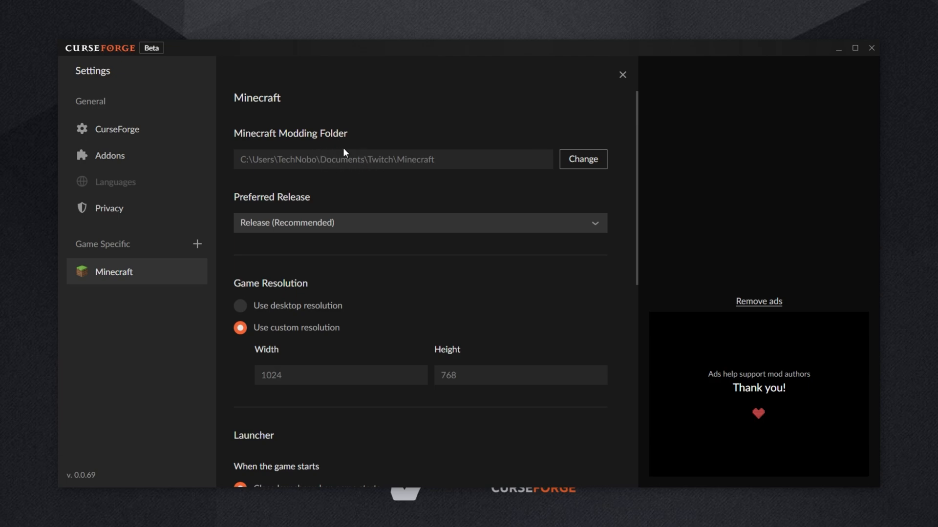
pyautogui.moveTo(344, 152)
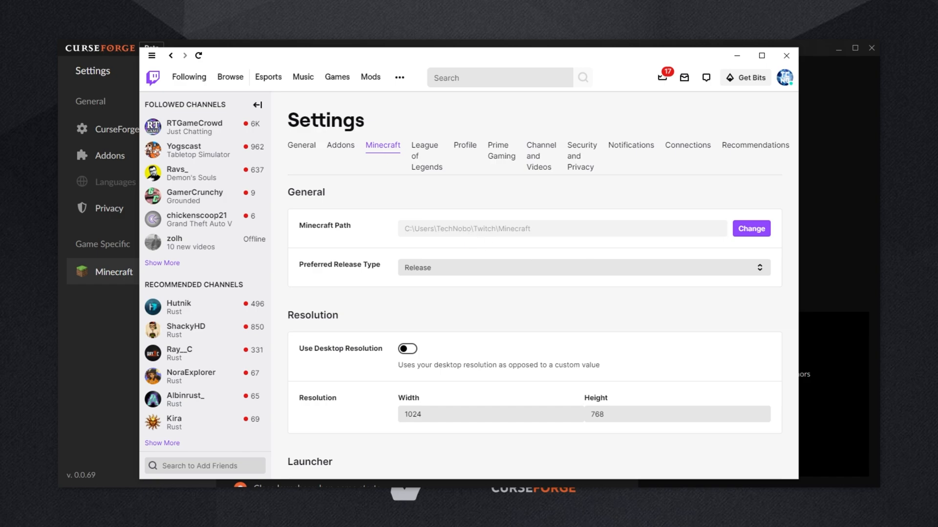
# Step: Open the Twitch Minecraft path in File Explorer from Twitch's Minecraft settings
pyautogui.click(750, 228)
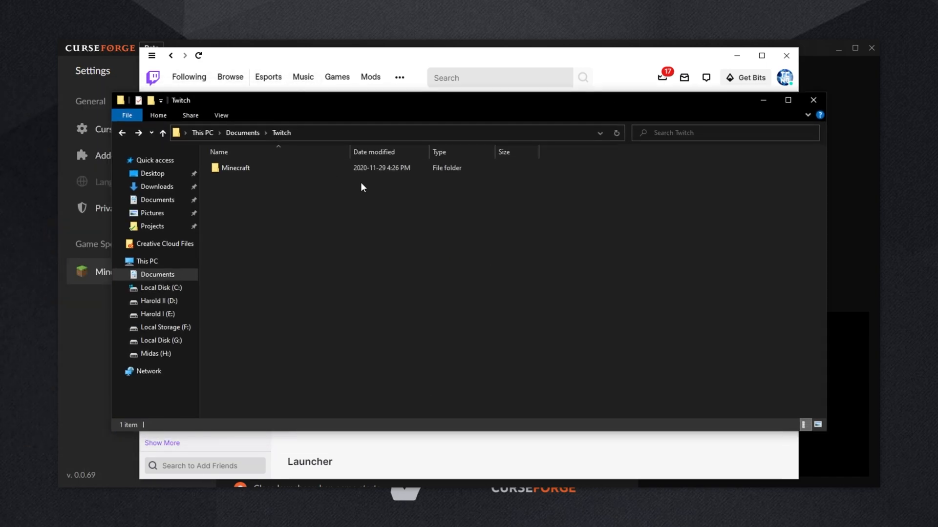
# Step: Browse Twitch\Minecraft\Instances to find HR New Beginnings, then bring Twitch's modpacks page forward
pyautogui.click(236, 168)
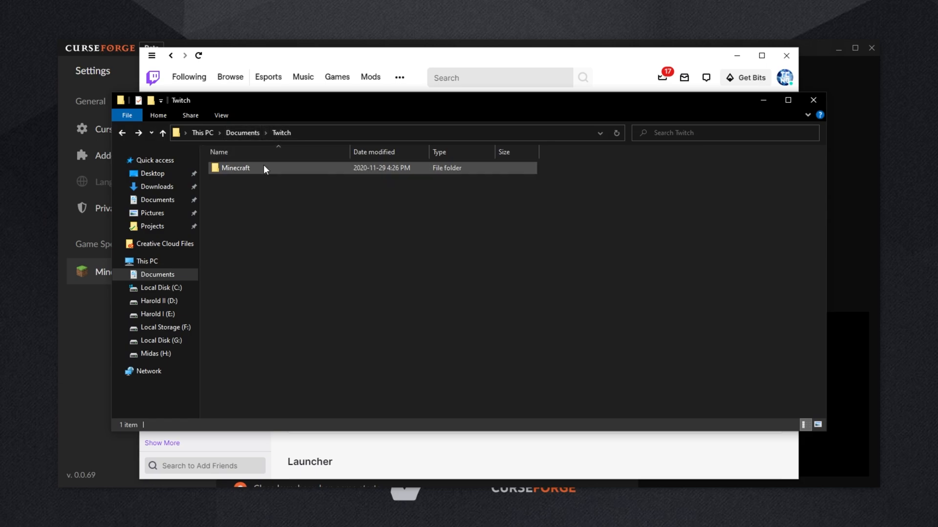
pyautogui.doubleClick(235, 167)
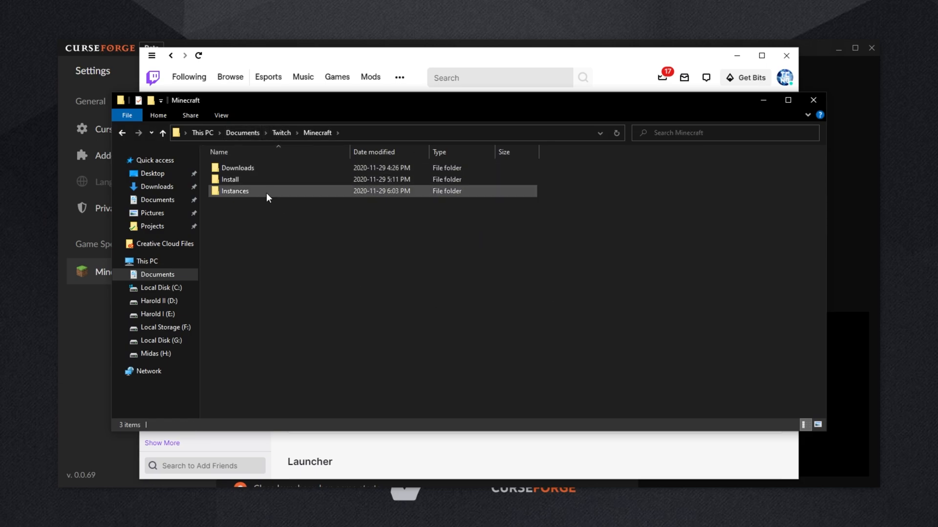
pyautogui.doubleClick(235, 191)
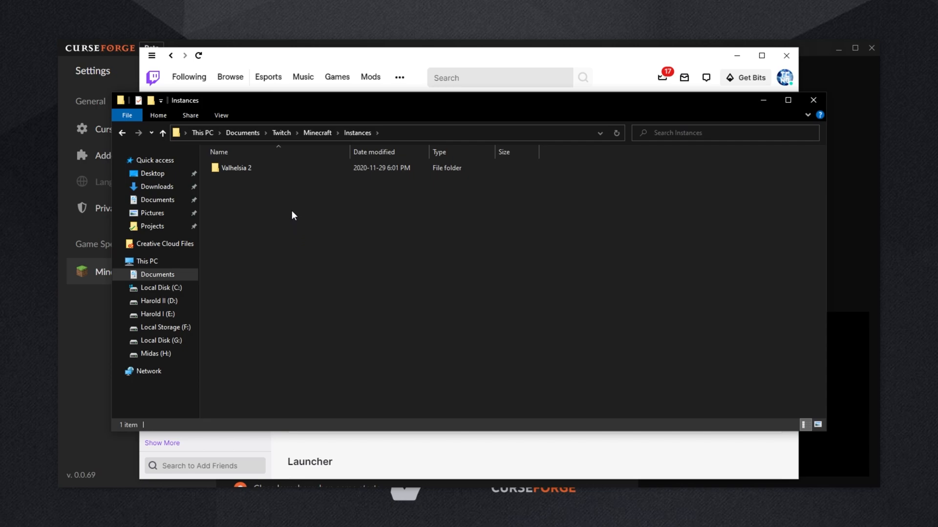
pyautogui.moveTo(383, 241)
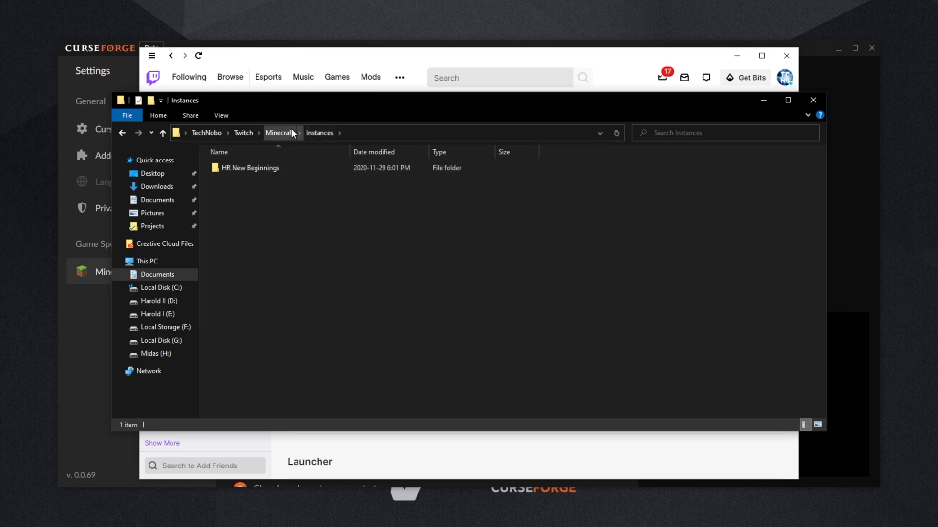
pyautogui.moveTo(487, 105)
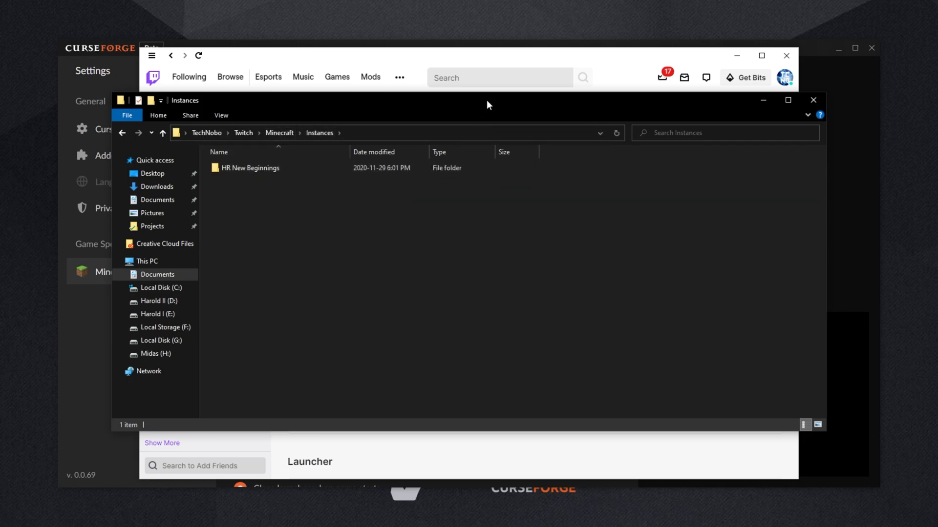
pyautogui.click(370, 78)
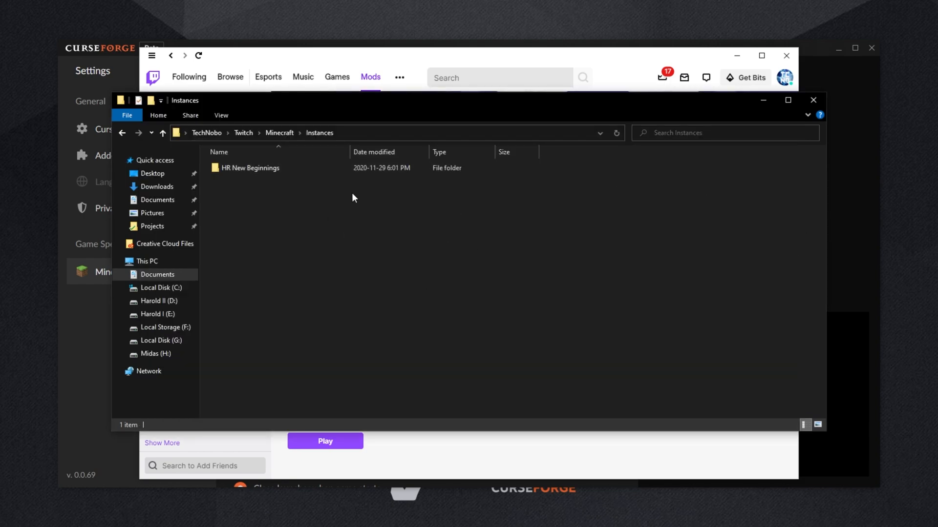
pyautogui.click(812, 99)
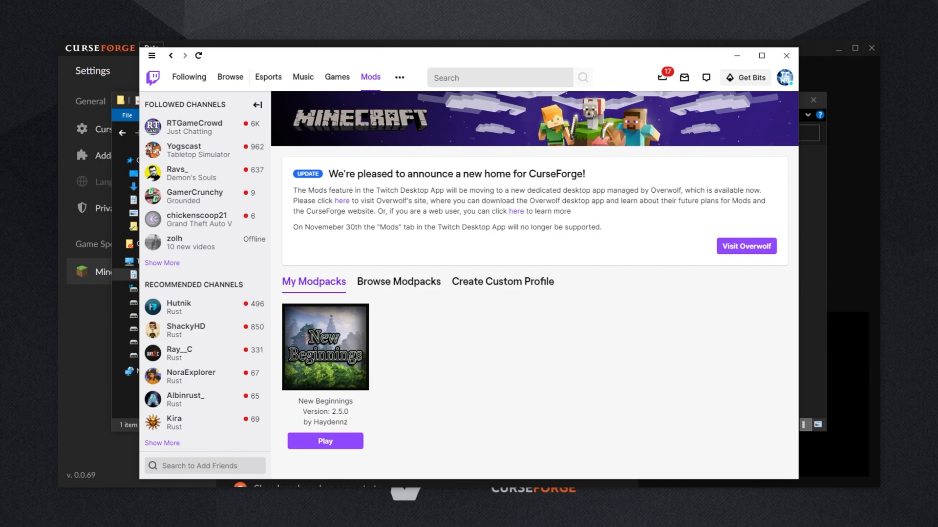
# Step: Exit Twitch and return CurseForge to My Modpacks showing Valhelsia 2
pyautogui.click(152, 56)
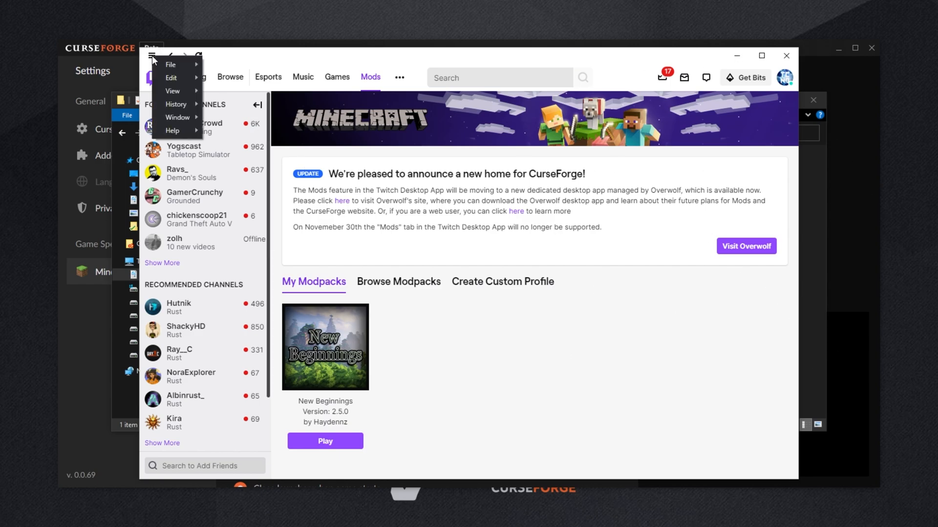
pyautogui.click(171, 65)
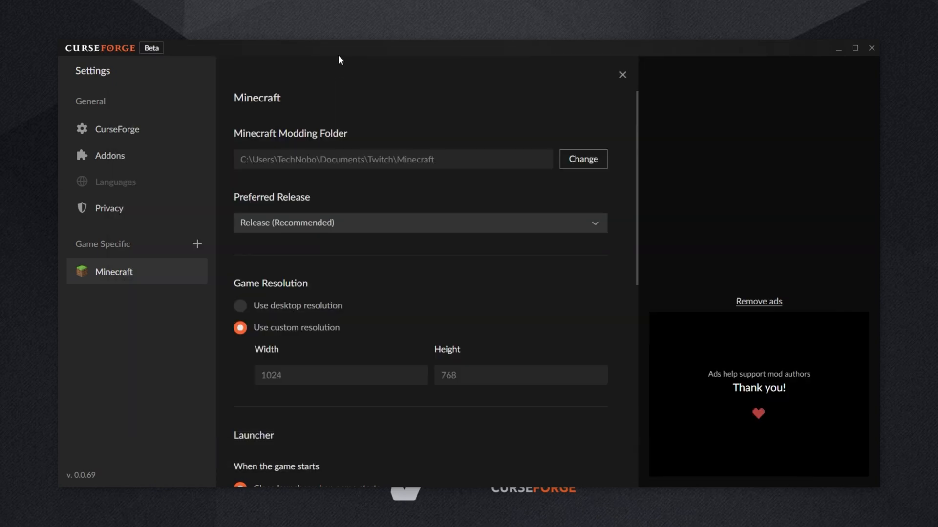
pyautogui.click(622, 74)
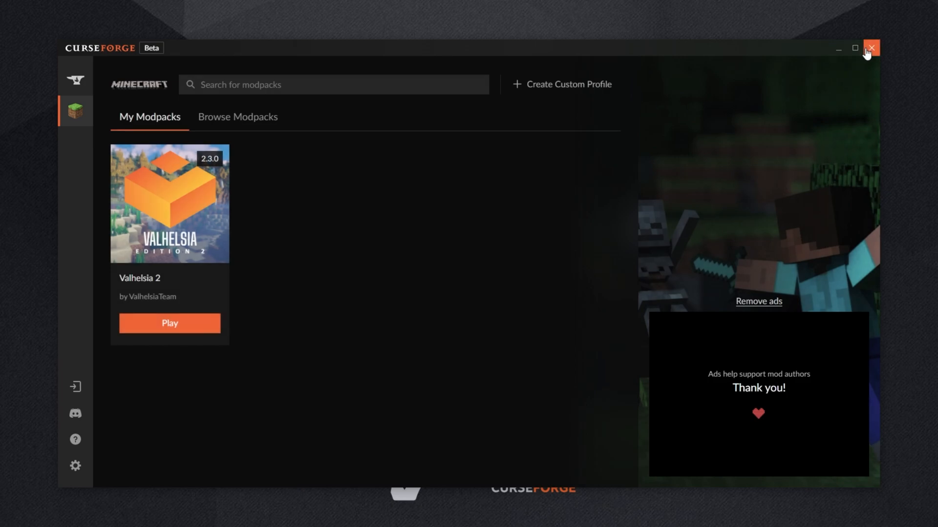
pyautogui.moveTo(112, 402)
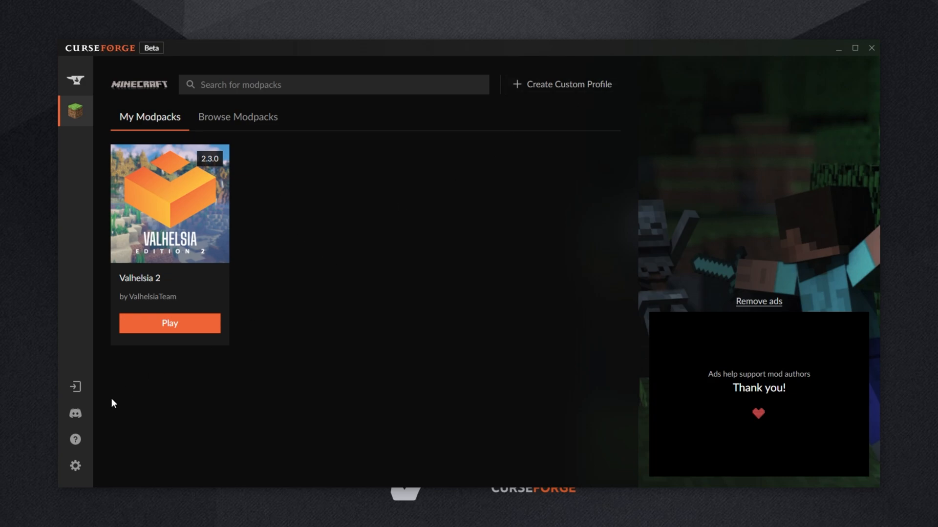
# Step: Set CurseForge's close behaviour to 'Exit CurseForge and Overwolf' and close the window
pyautogui.click(75, 466)
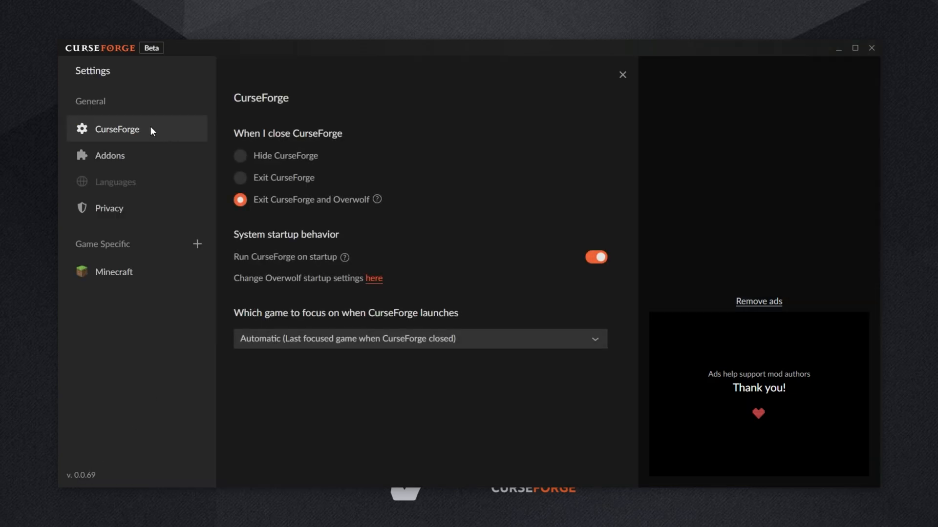
pyautogui.moveTo(276, 159)
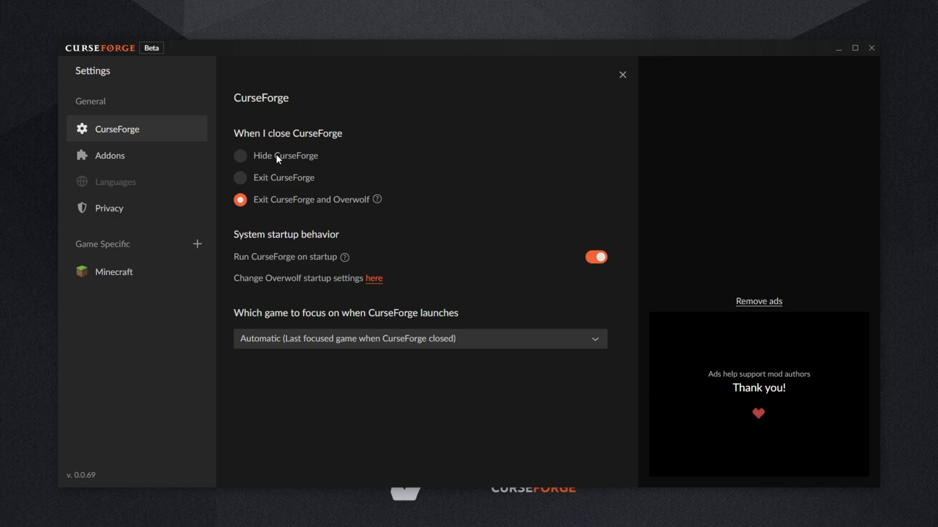
pyautogui.click(239, 155)
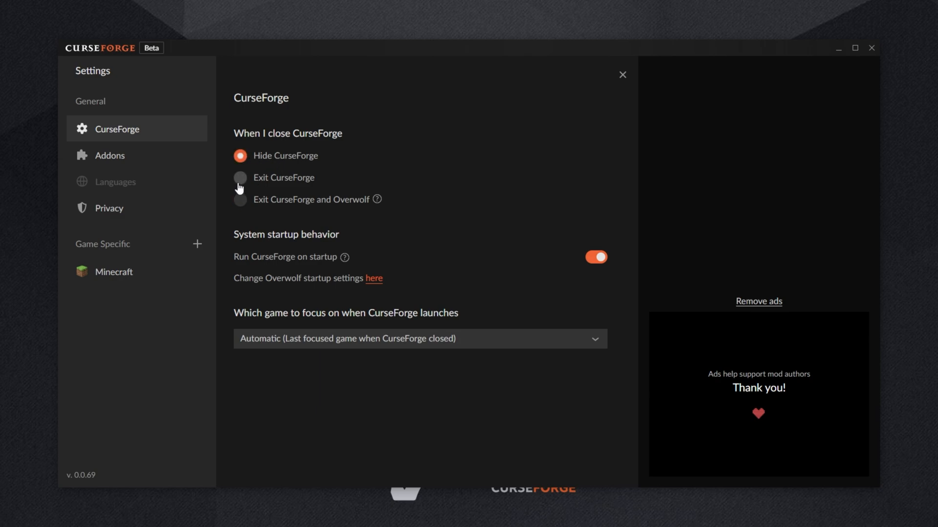
pyautogui.click(240, 199)
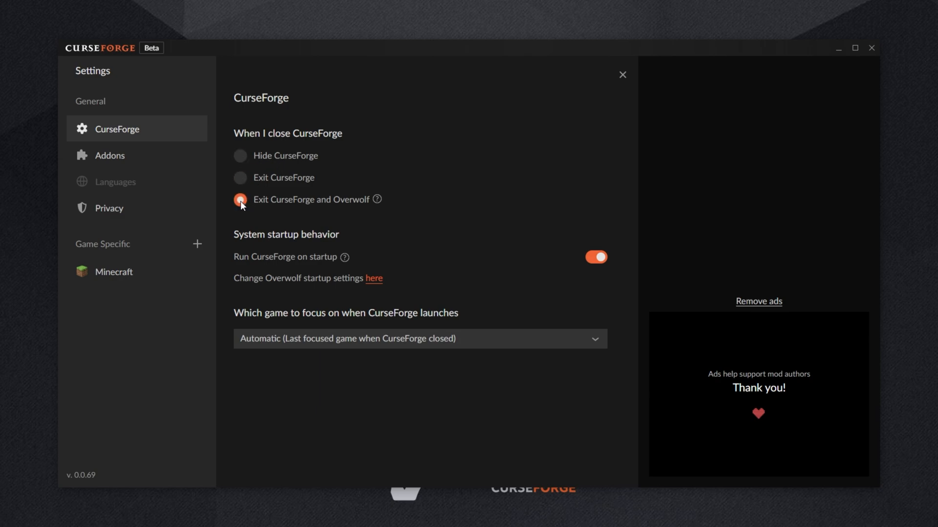
pyautogui.moveTo(872, 48)
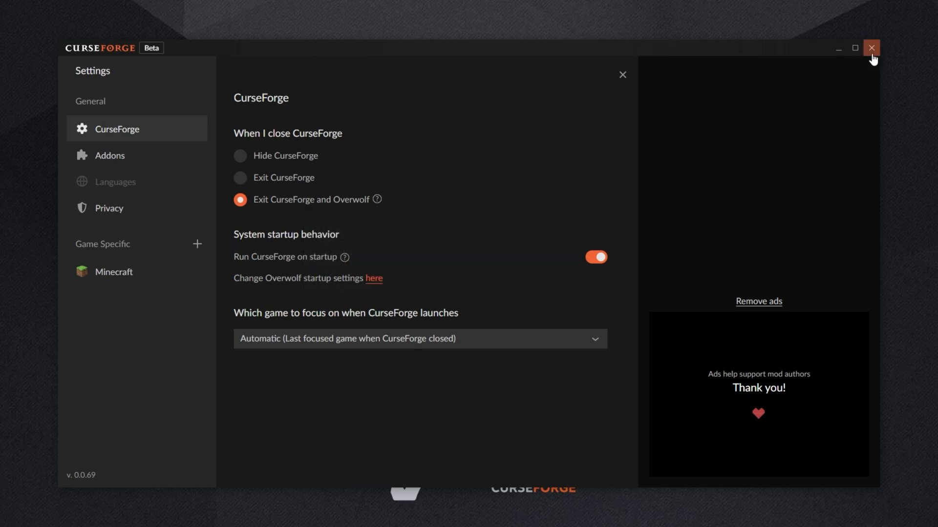
pyautogui.click(871, 48)
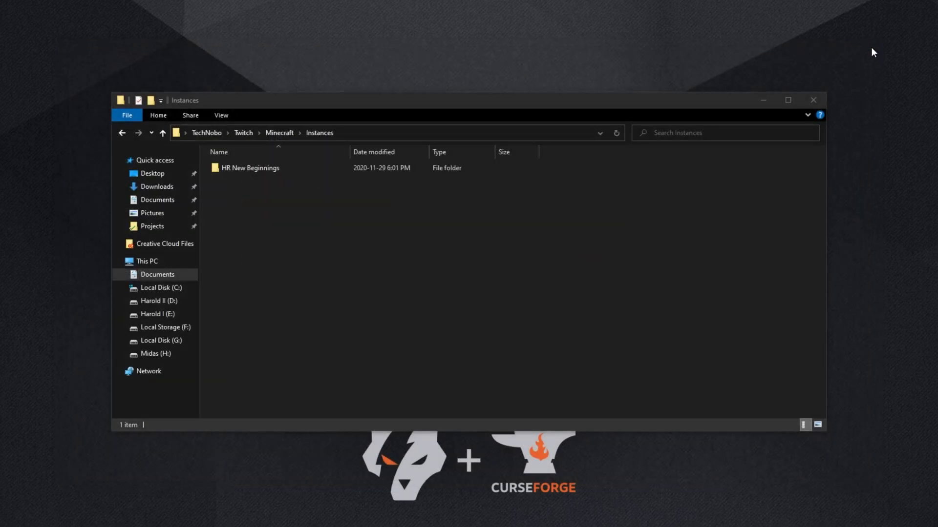
pyautogui.moveTo(696, 210)
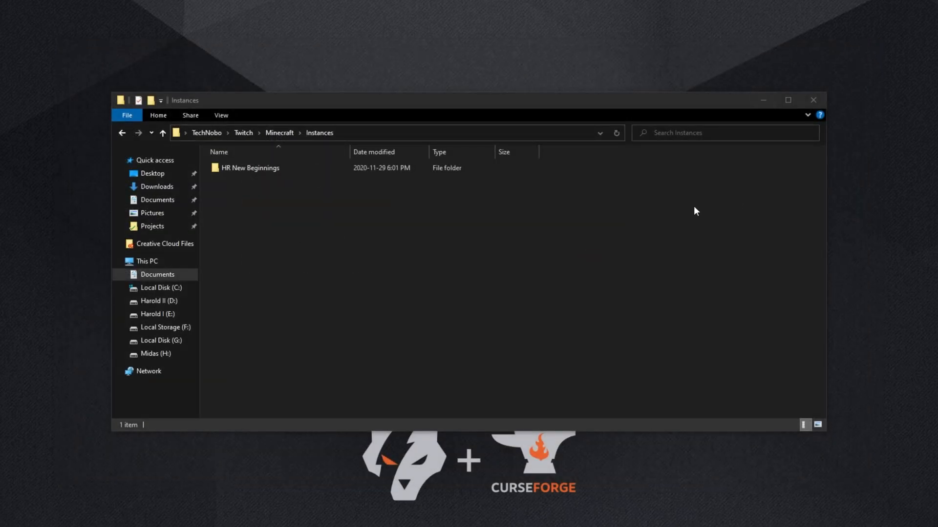
pyautogui.moveTo(266, 233)
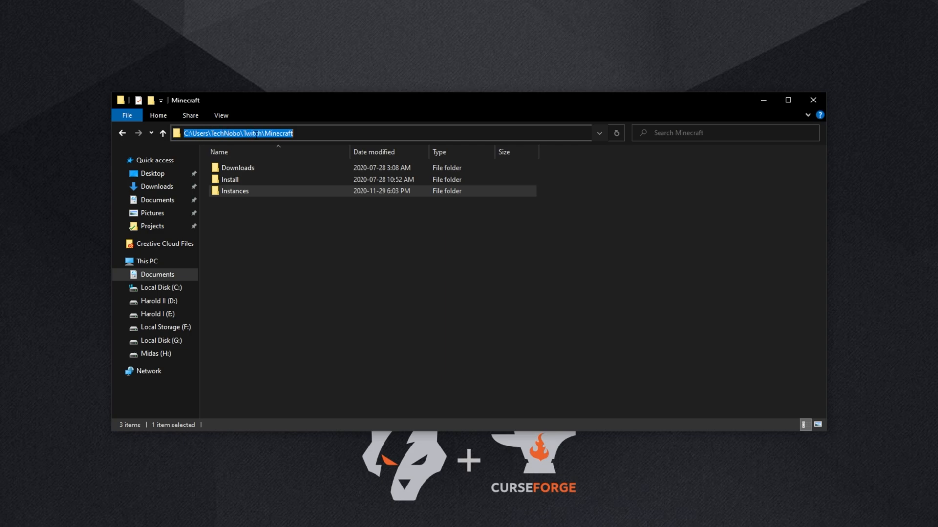
# Step: Cut HR New Beginnings and paste it into Documents\Twitch\Minecraft\Instances beside Valhelsia 2
pyautogui.doubleClick(235, 191)
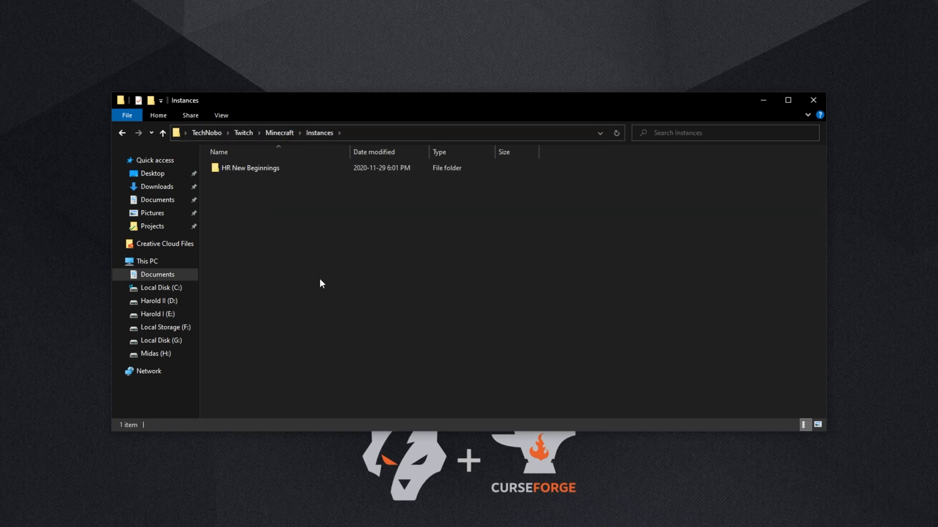
pyautogui.click(250, 168)
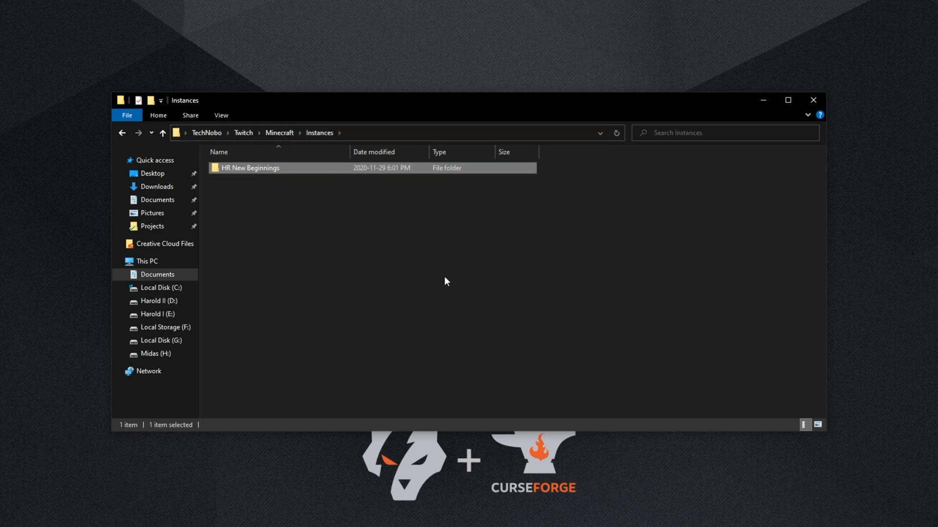
pyautogui.moveTo(526, 283)
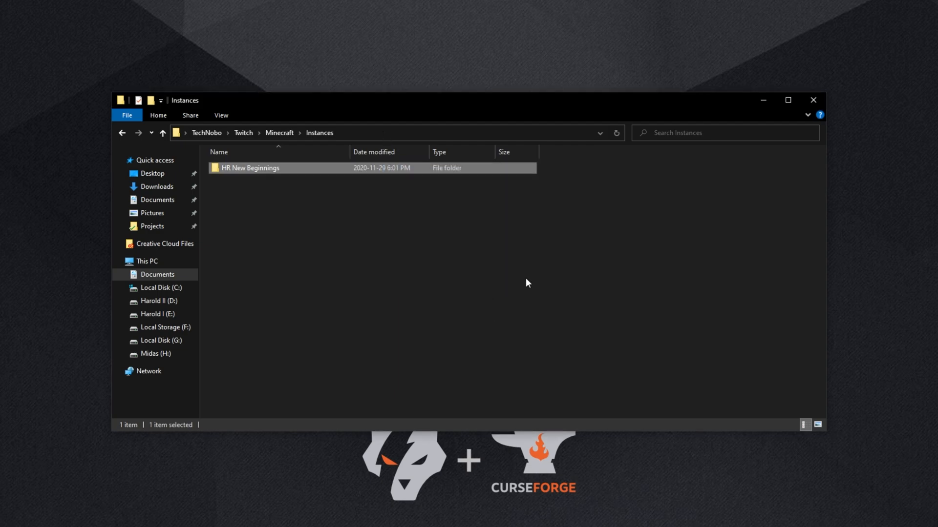
pyautogui.rightClick(250, 168)
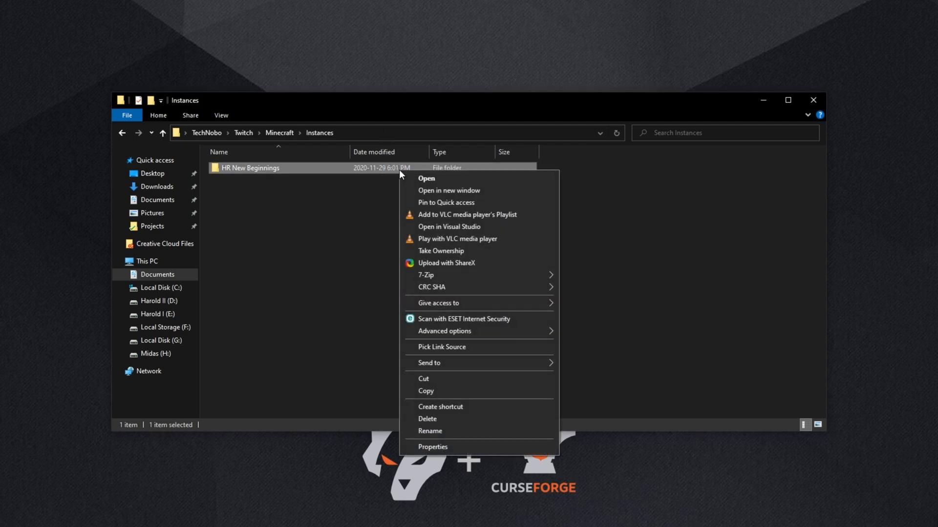
pyautogui.click(448, 359)
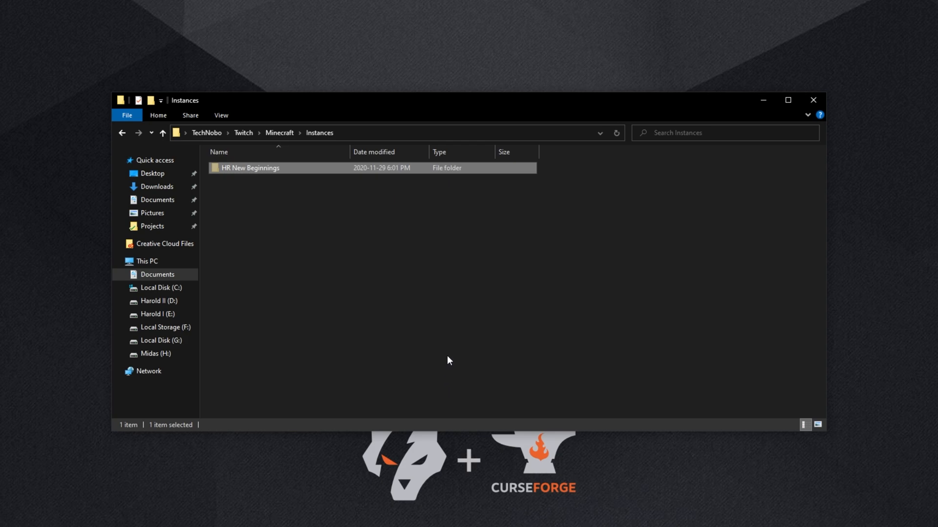
pyautogui.moveTo(434, 327)
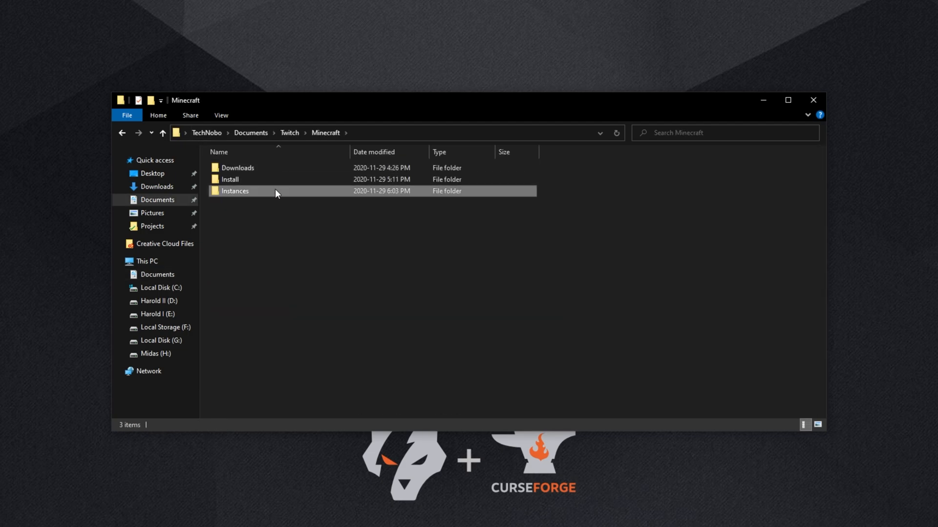
pyautogui.doubleClick(235, 190)
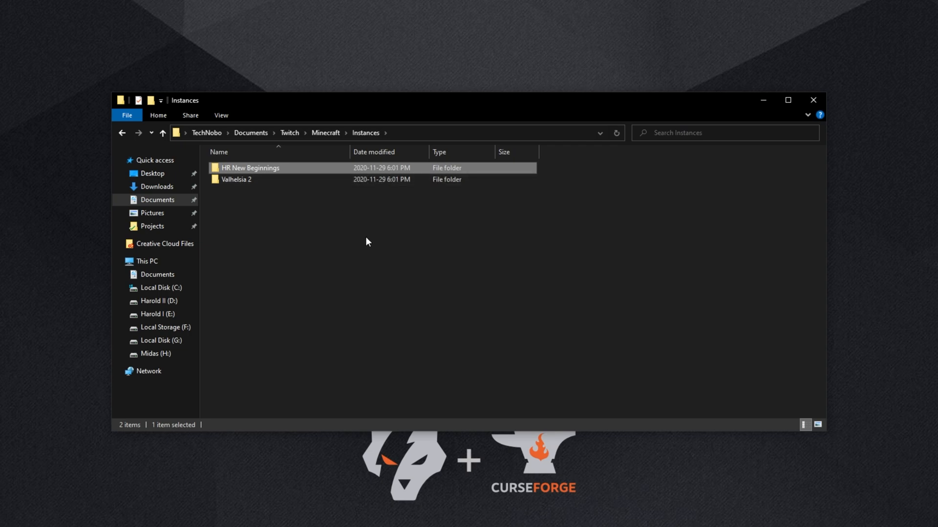
pyautogui.click(407, 224)
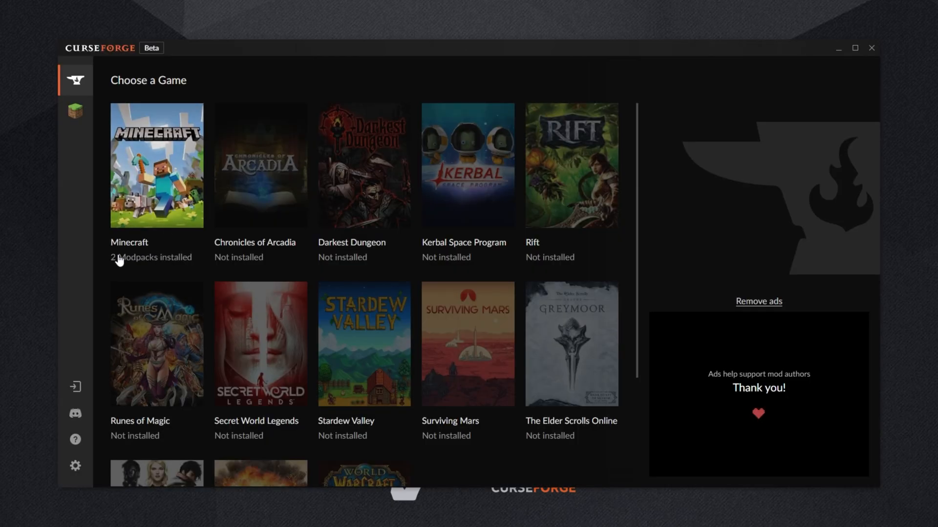
# Step: Confirm Minecraft My Modpacks lists Valhelsia 2 and New Beginnings, then close CurseForge
pyautogui.click(156, 166)
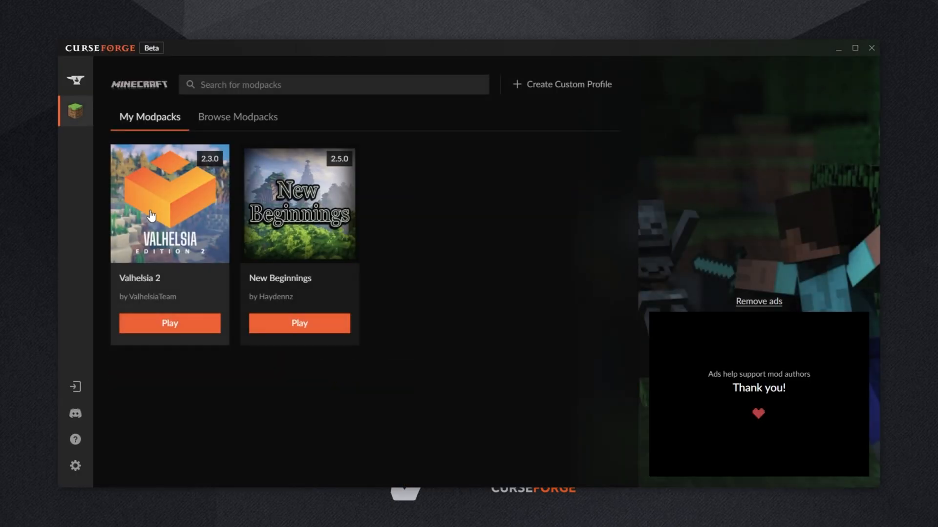
pyautogui.rightClick(170, 203)
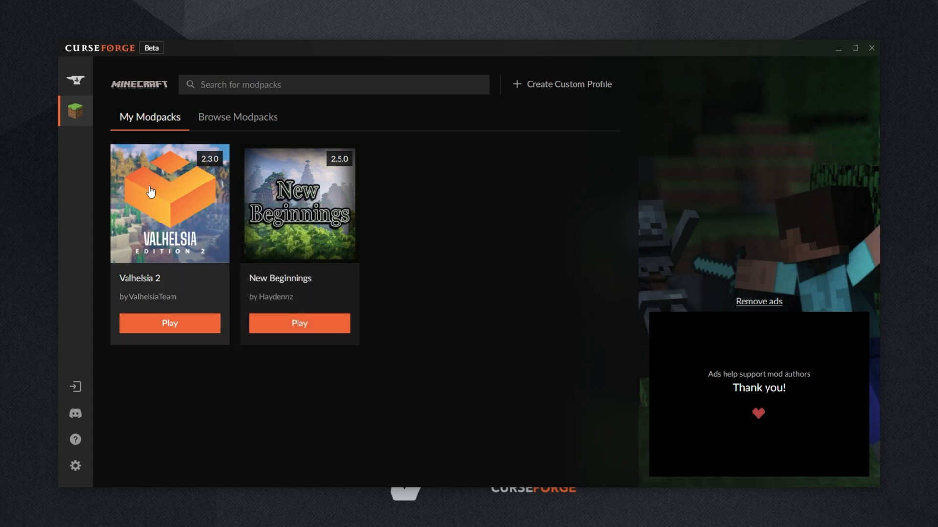
pyautogui.moveTo(293, 185)
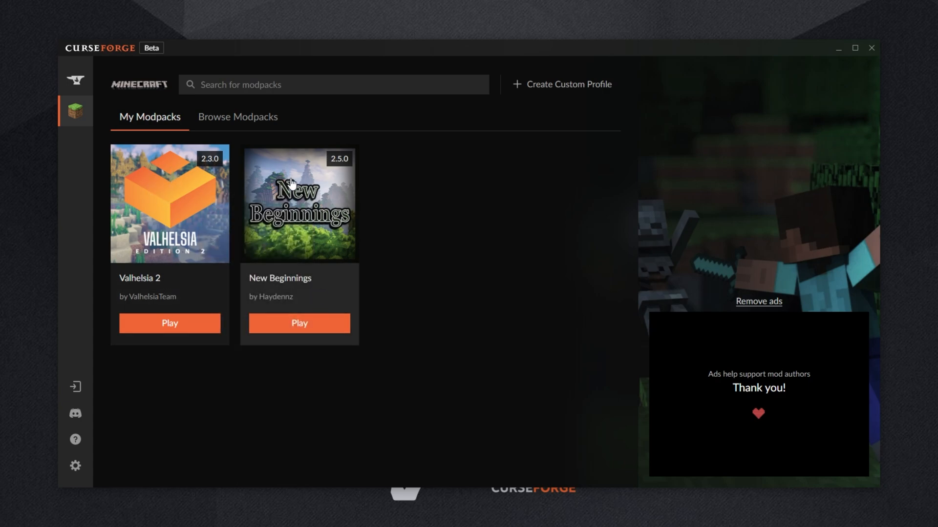
pyautogui.moveTo(320, 189)
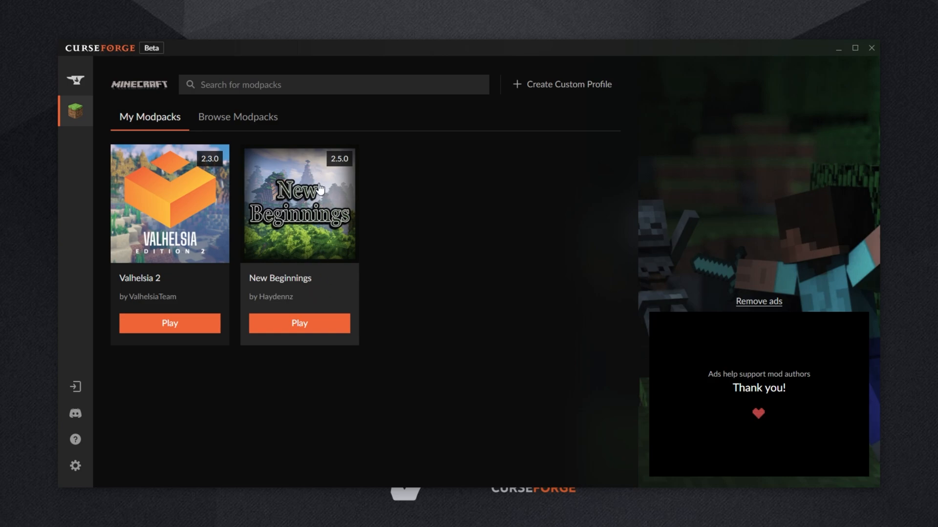
pyautogui.moveTo(416, 235)
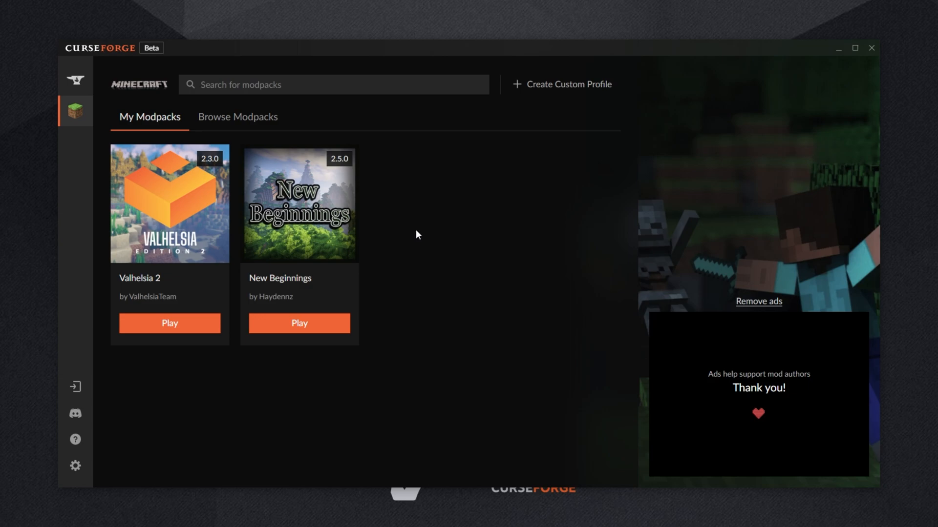
pyautogui.moveTo(876, 53)
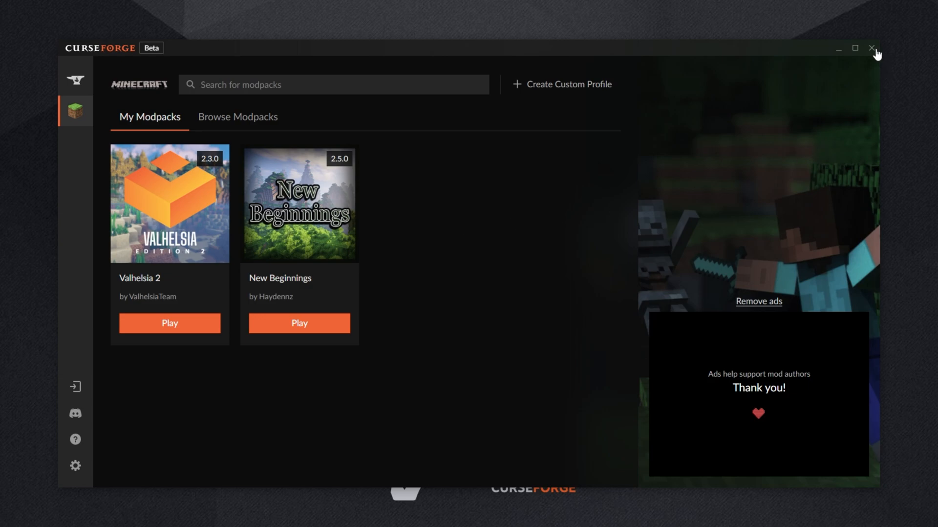
pyautogui.click(872, 49)
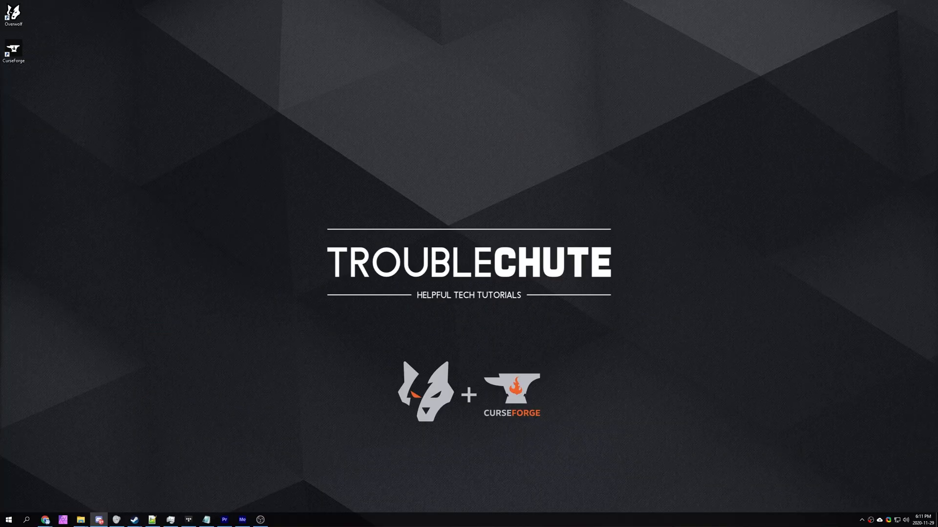